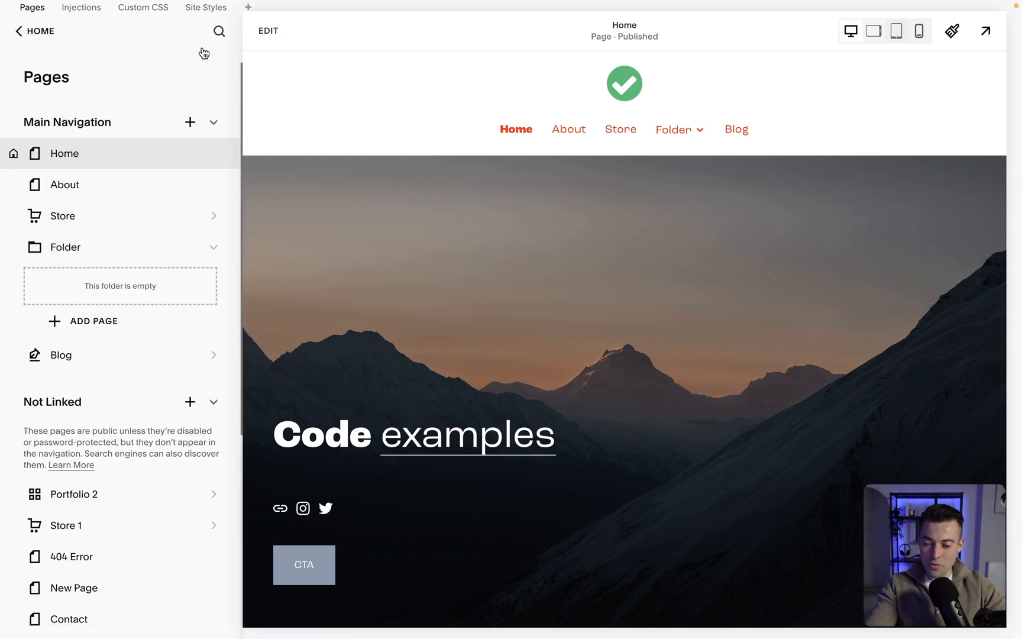
mouse_move(156, 187)
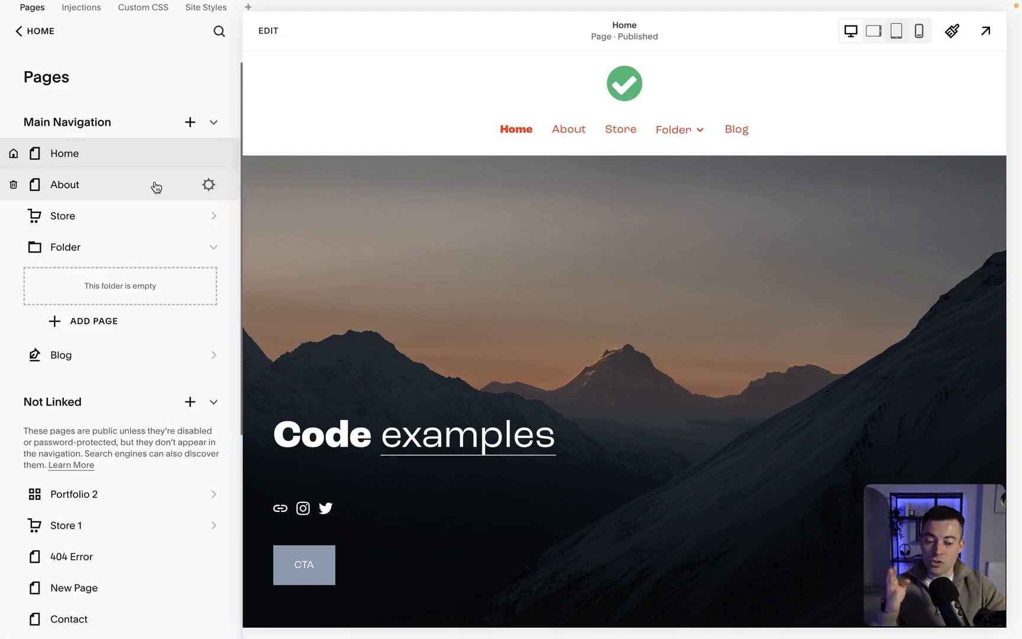
mouse_move(129, 196)
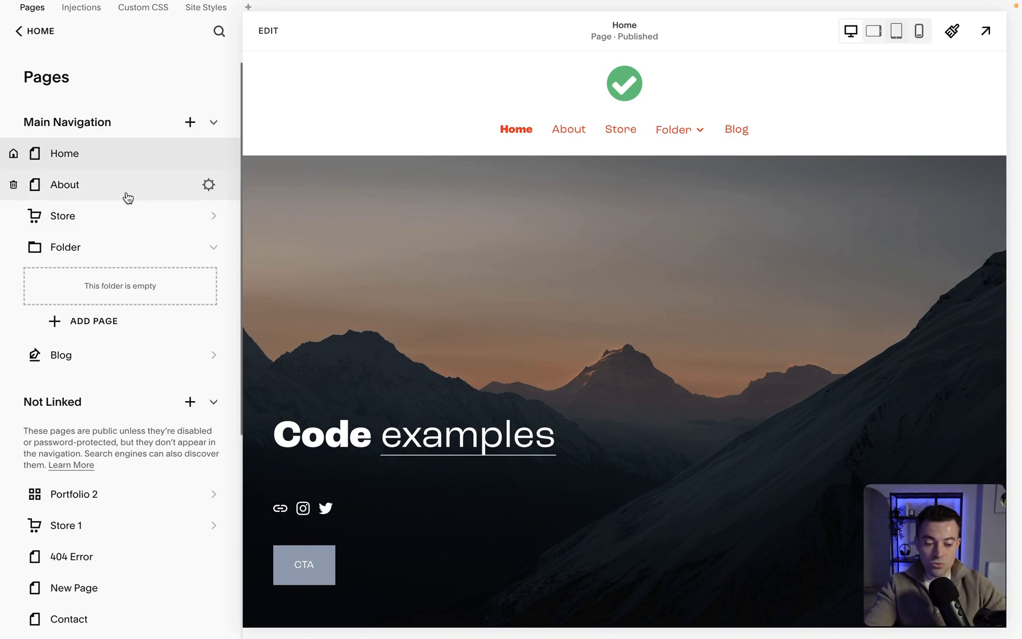
Open the About page from the Pages panel under Main Navigation
left_click(64, 184)
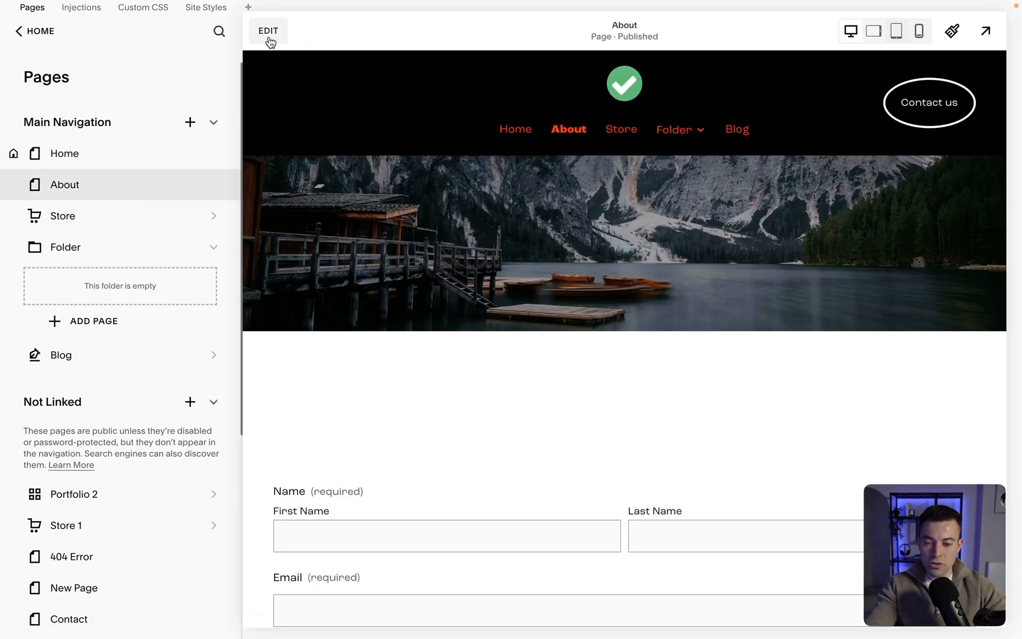
Edit the About page and add a blank section, ready to receive a block
left_click(267, 30)
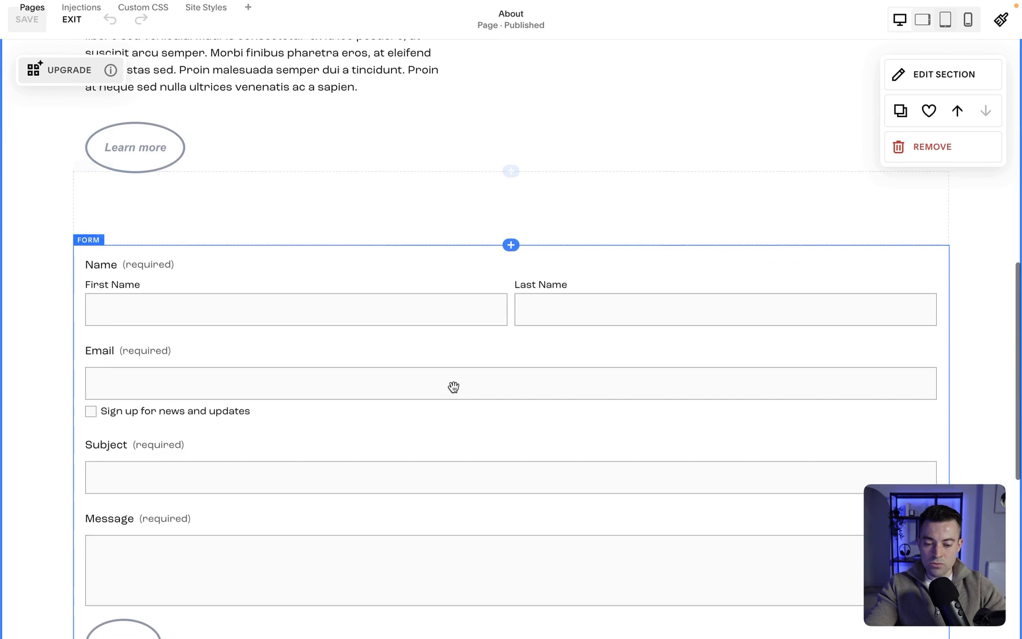
left_click(510, 245)
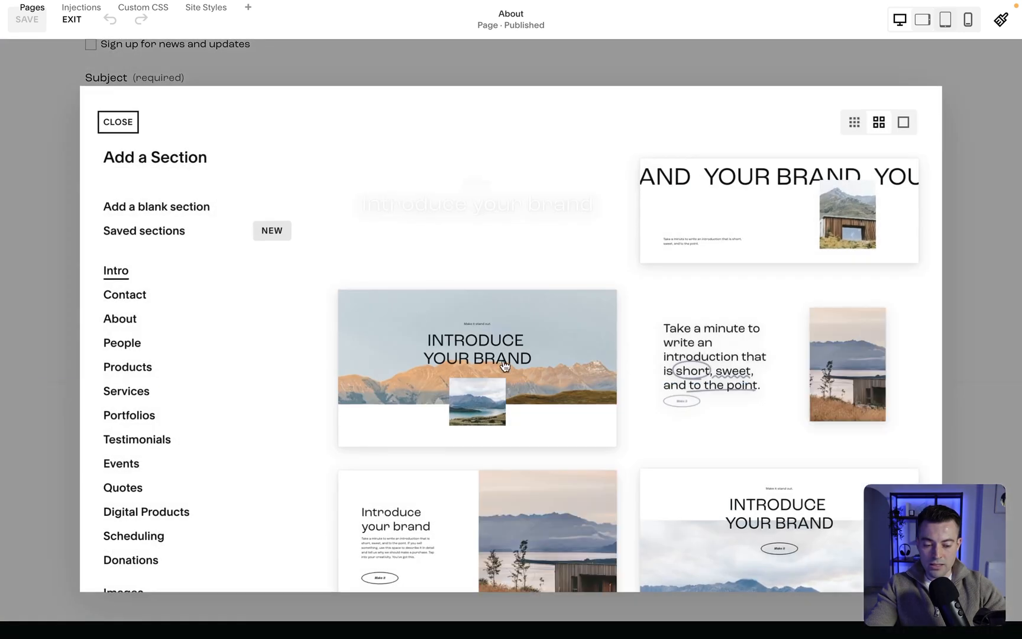
left_click(119, 122)
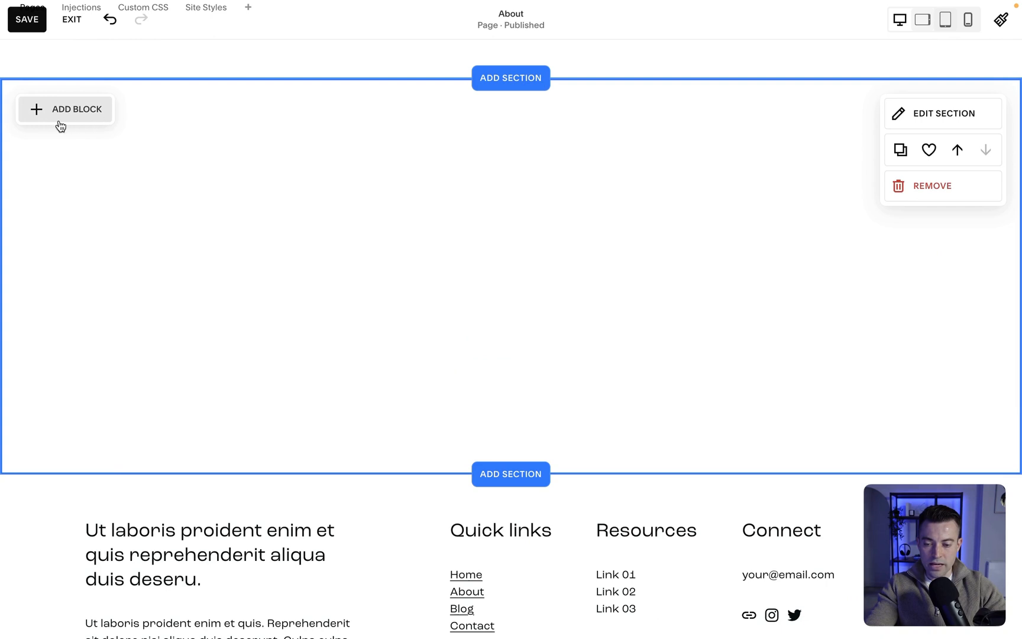
left_click(65, 109)
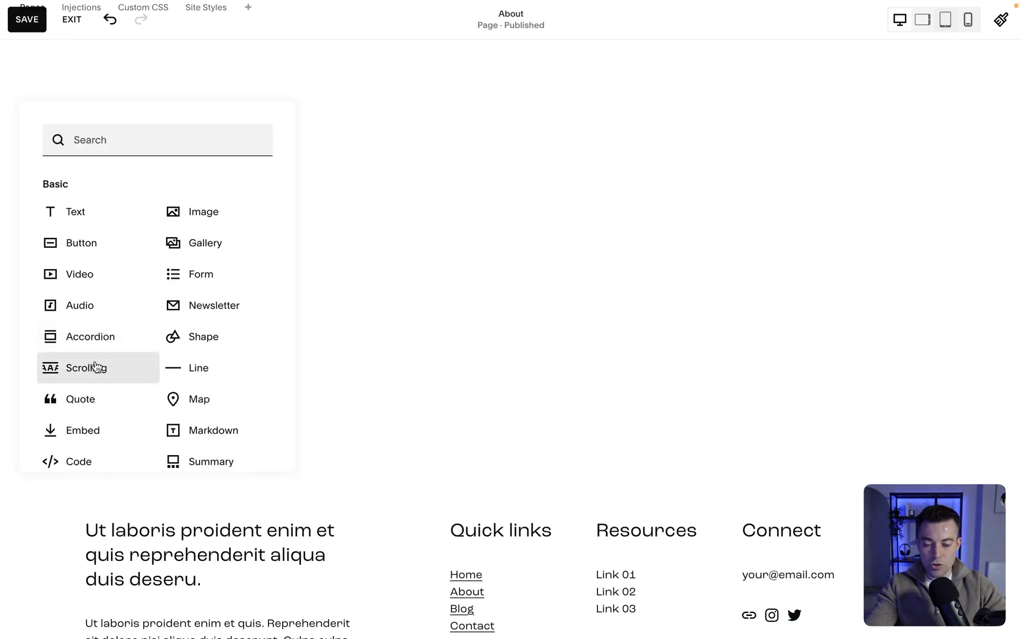
Add a Scrolling block and replace the 'Dream it' item text with 'Sam is the best'
left_click(86, 366)
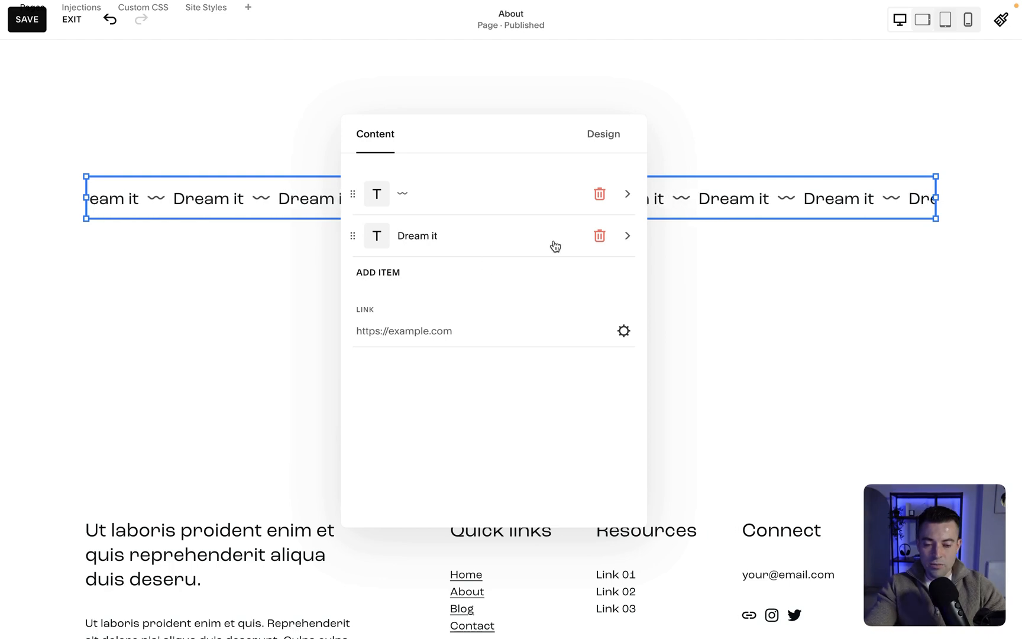
left_click(599, 194)
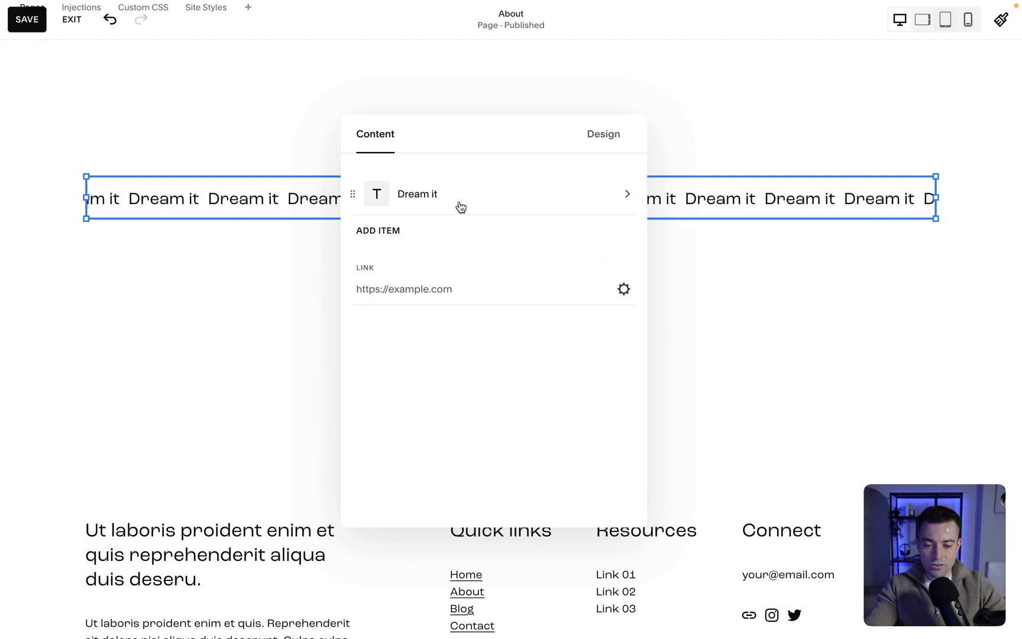
left_click(494, 194)
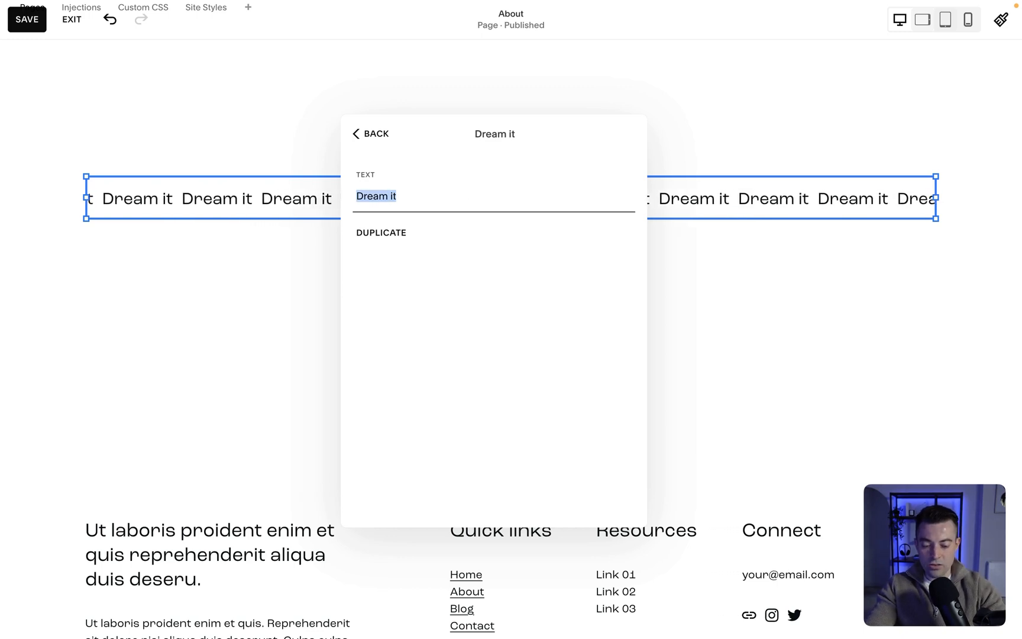
type("Sam is the best")
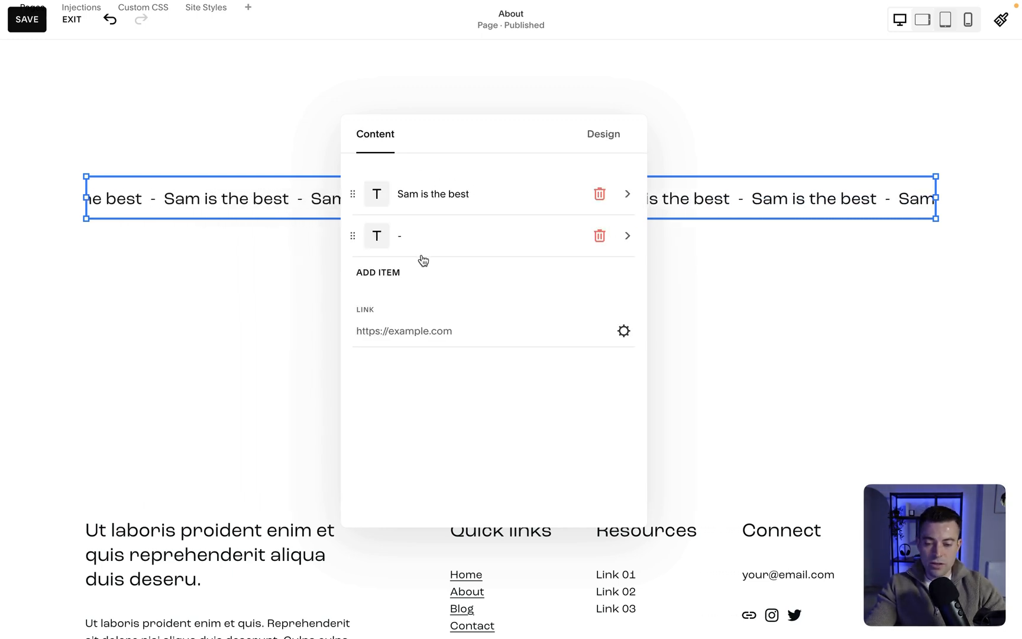
Change the second scrolling item to read 'Squarespace tutorials'
left_click(378, 272)
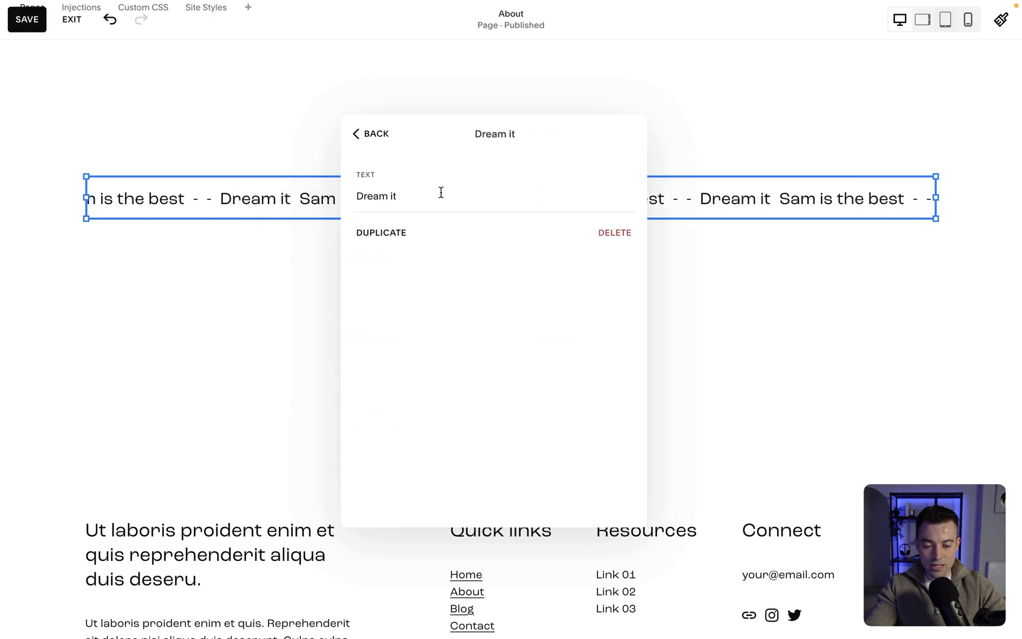
type("Squarespace tutorials")
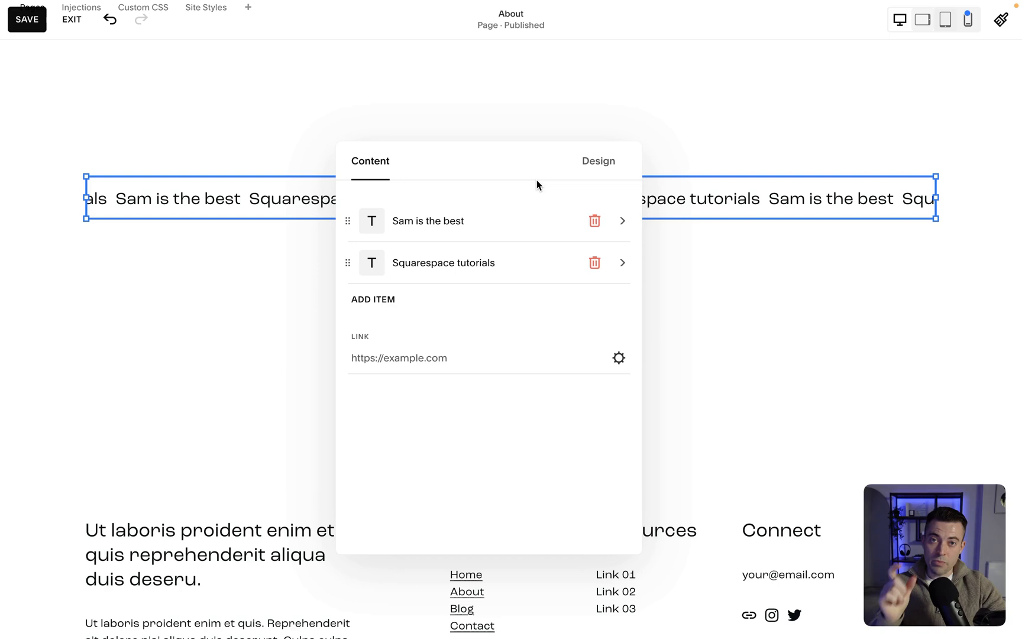
Raise the scrolling block's Item Spacing to 3em in its Design settings
left_click(598, 161)
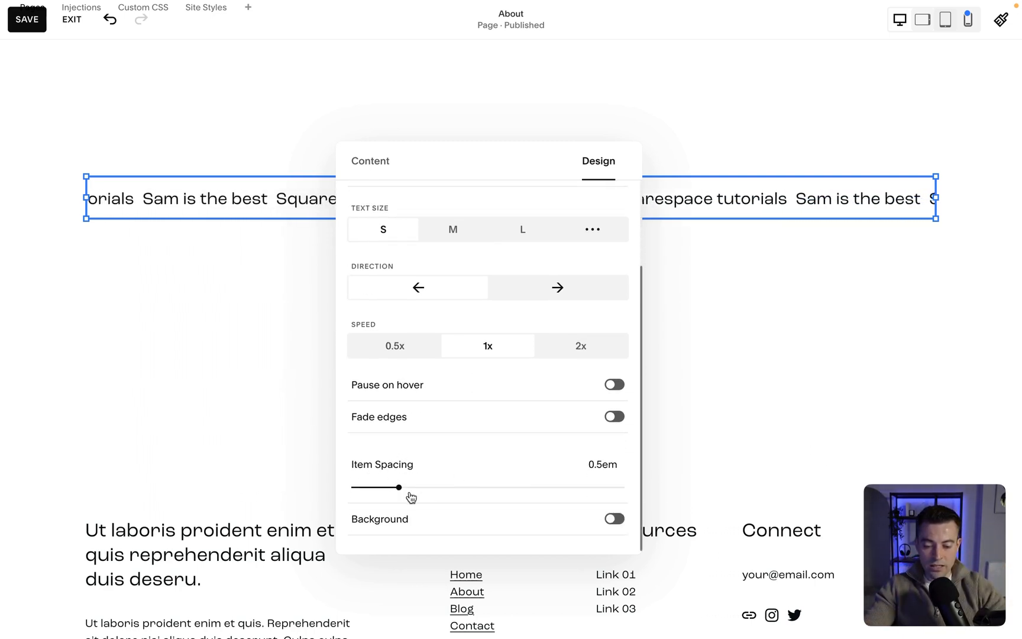
left_click_drag(395, 488, 621, 488)
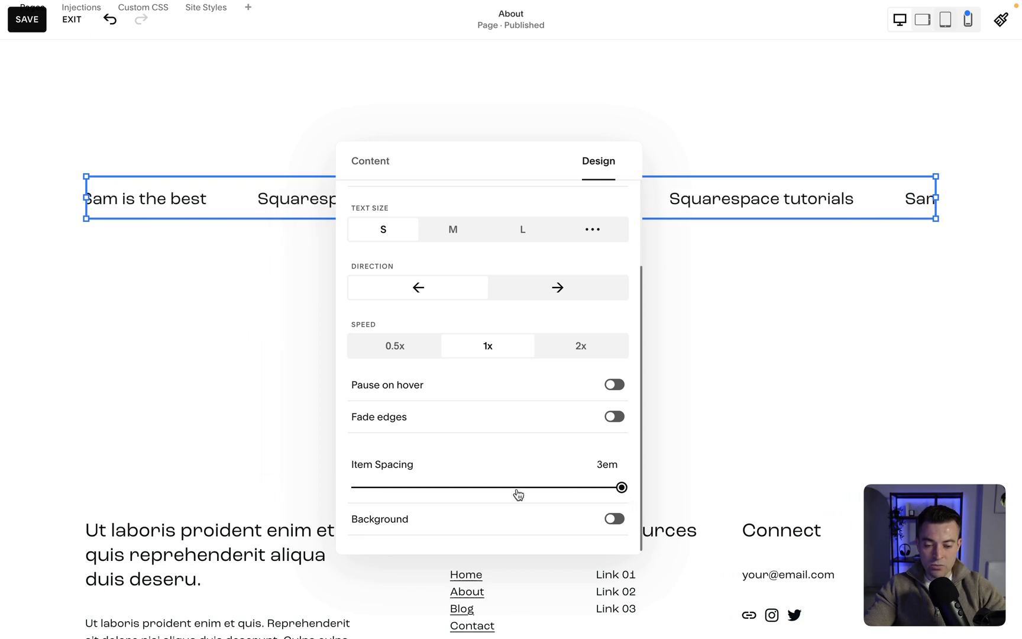
left_click_drag(621, 487, 497, 487)
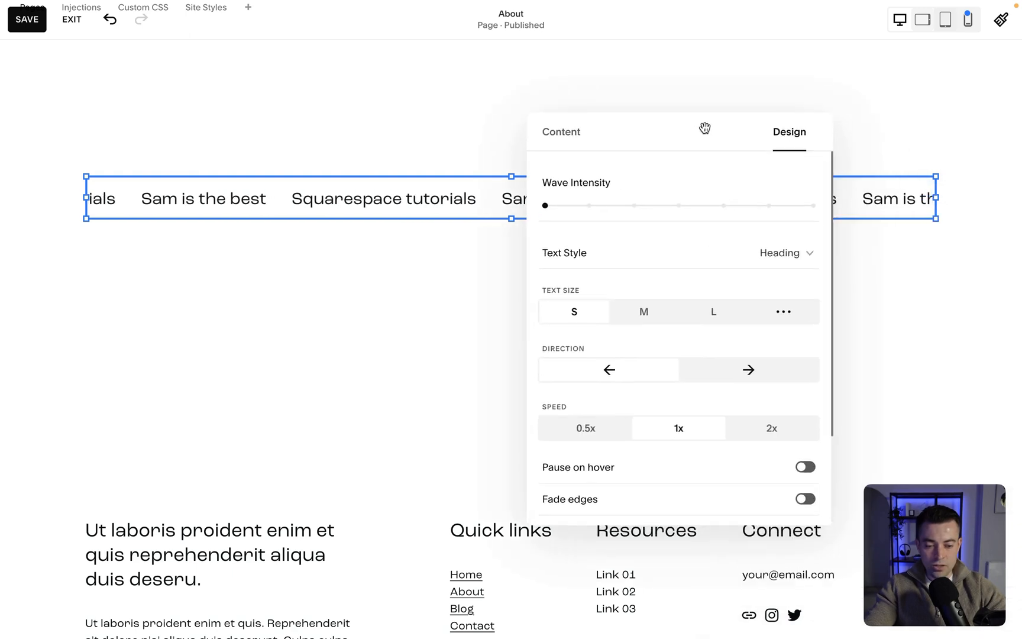
Set Wave Intensity to maximum and a custom text size of 5.9rem
left_click_drag(546, 206, 587, 206)
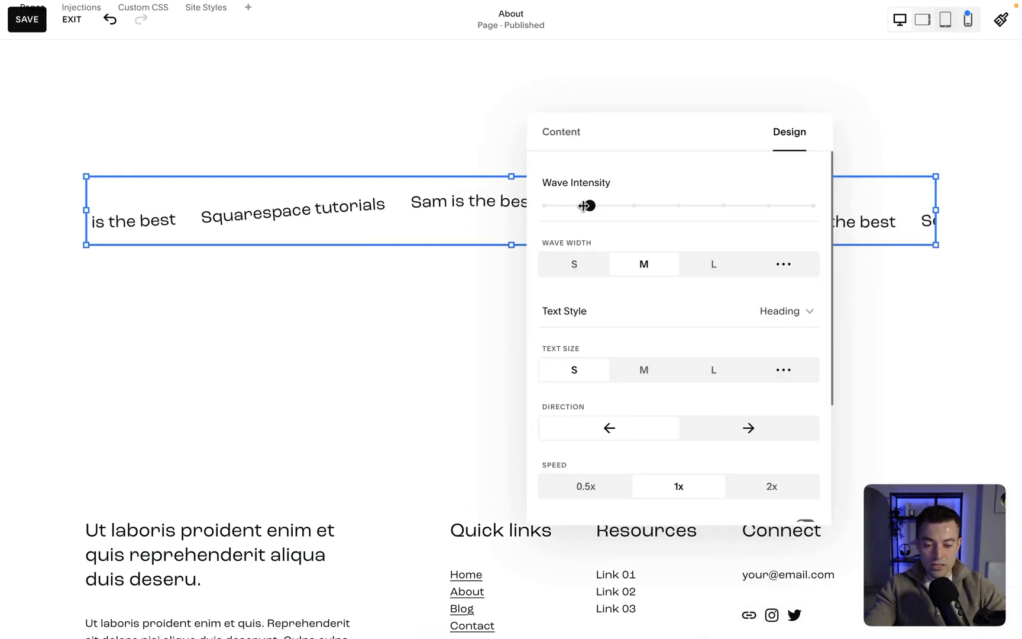
left_click_drag(585, 205, 813, 206)
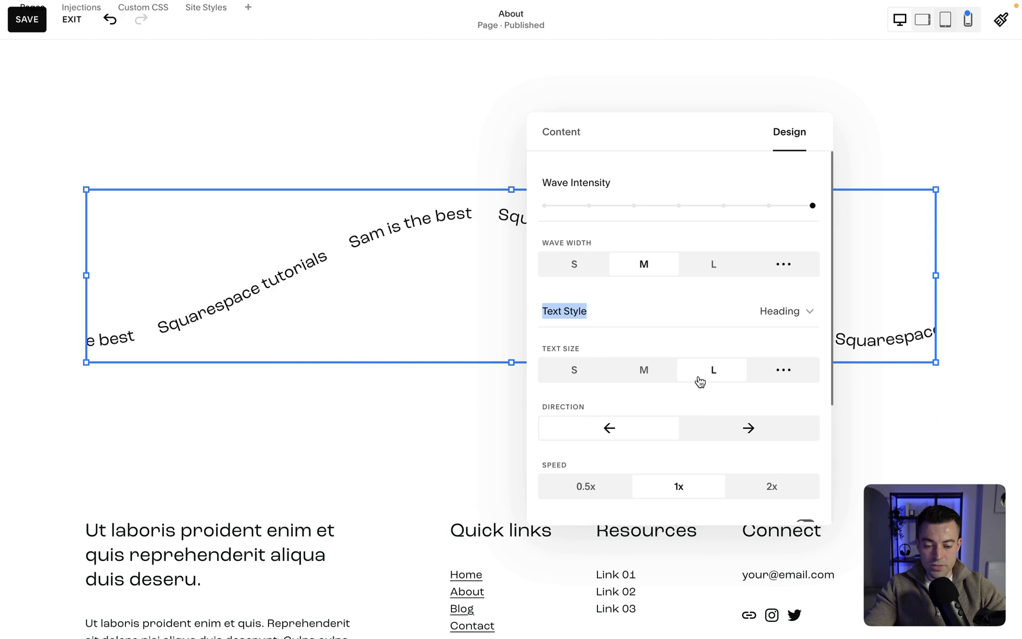
left_click(784, 369)
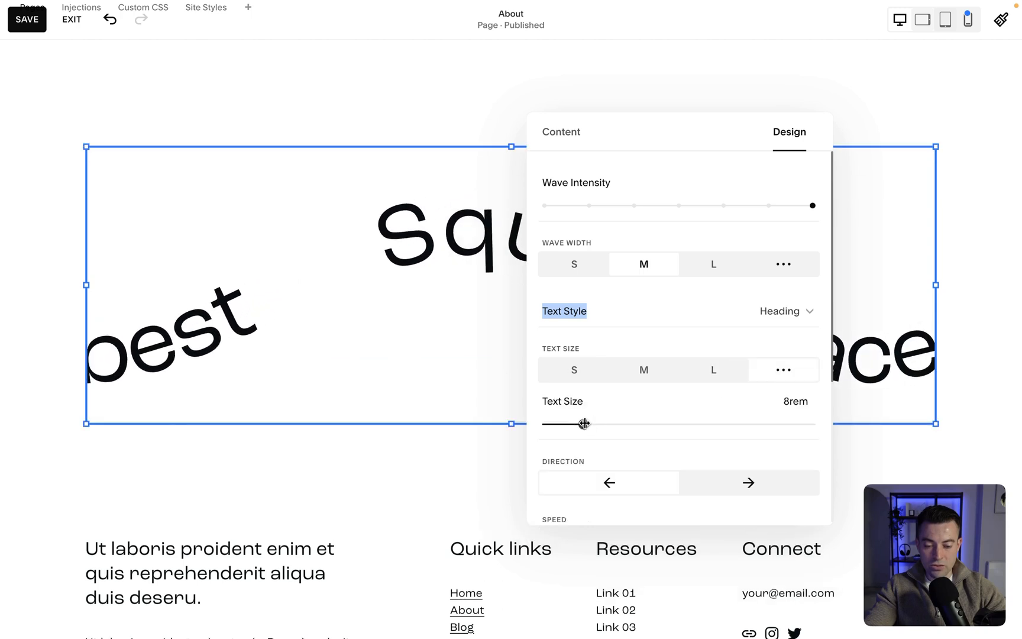
left_click_drag(582, 423, 573, 424)
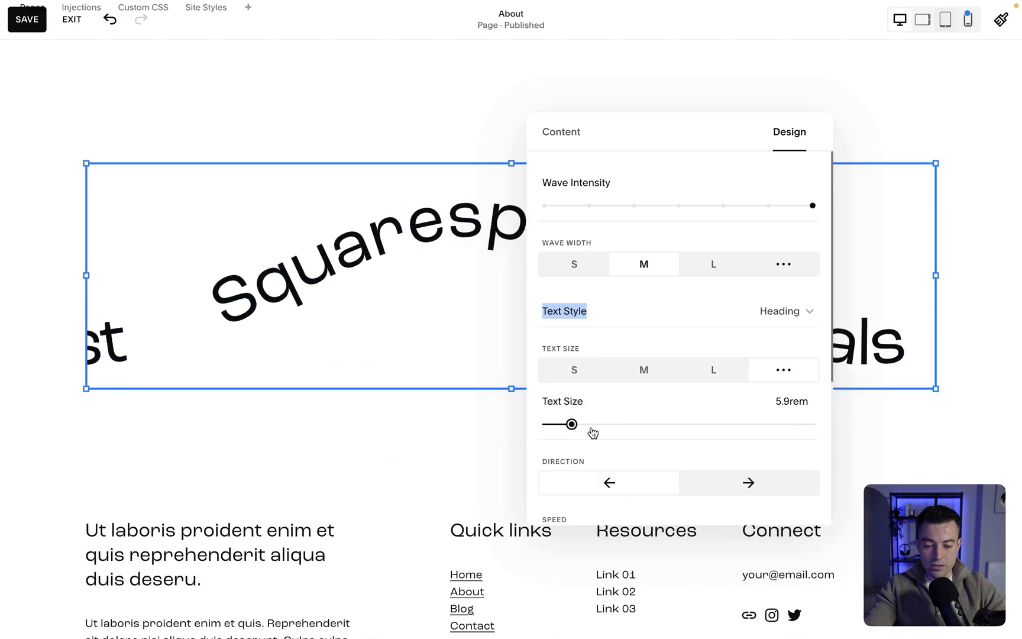
Make the text scroll right at 2x speed and save the page
scroll("down", 3)
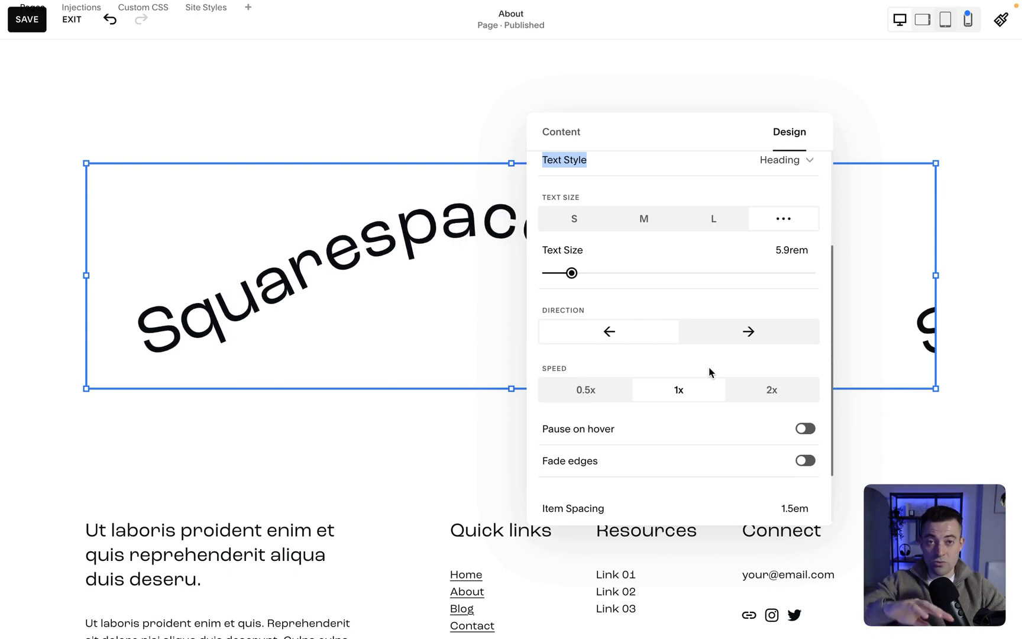
left_click(749, 332)
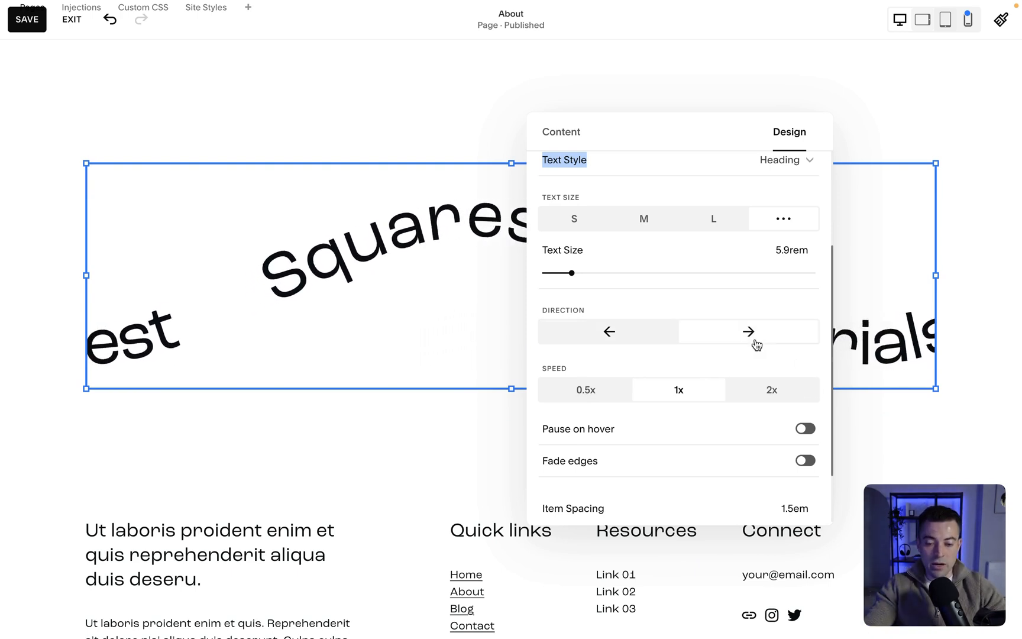
left_click(771, 390)
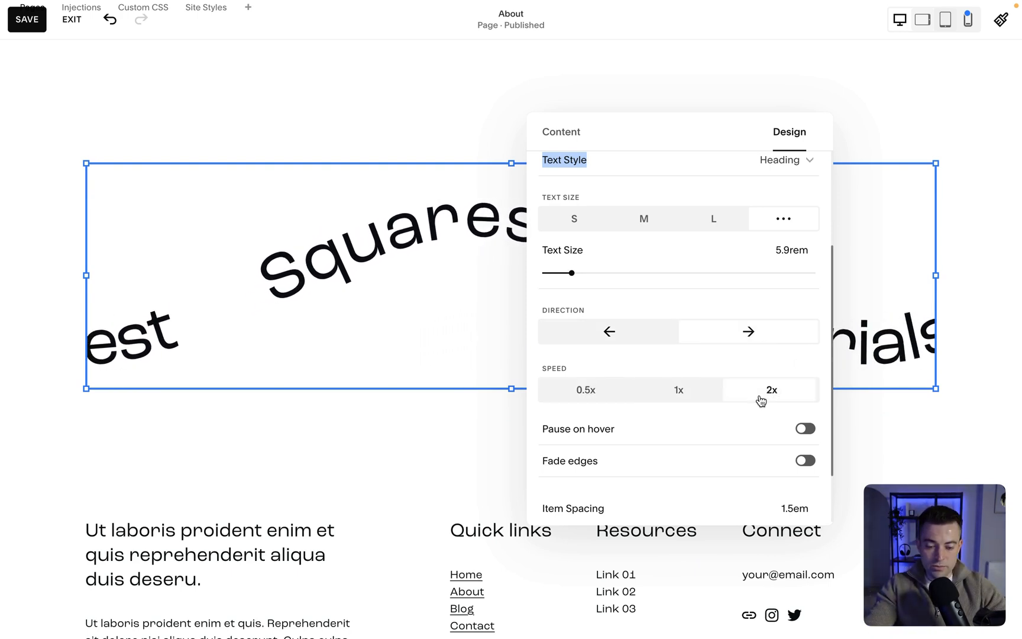
left_click(805, 428)
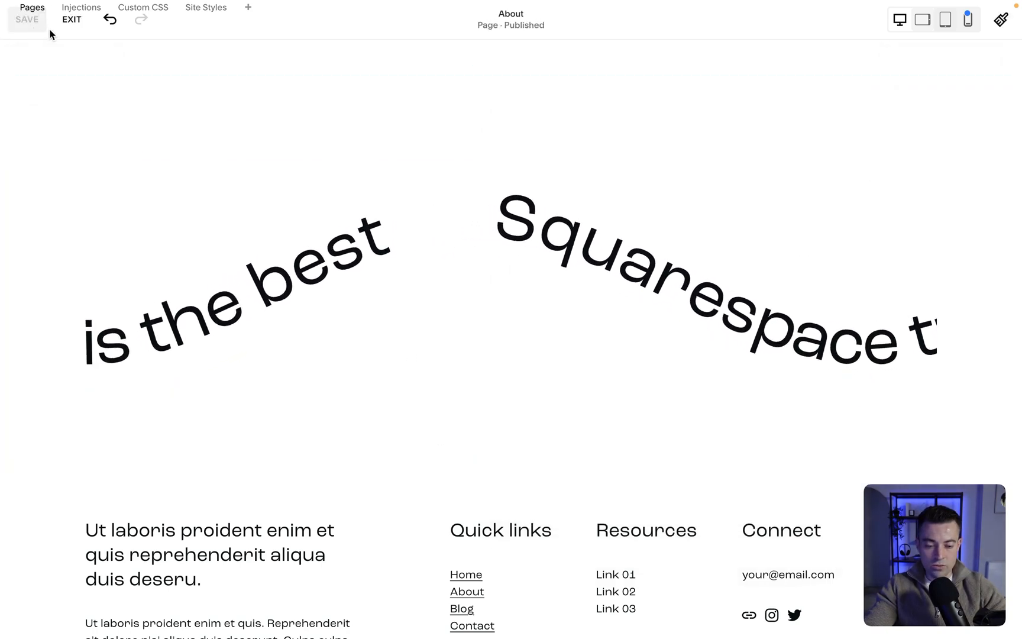
Exit the editor and scroll through the saved About page preview
left_click(31, 7)
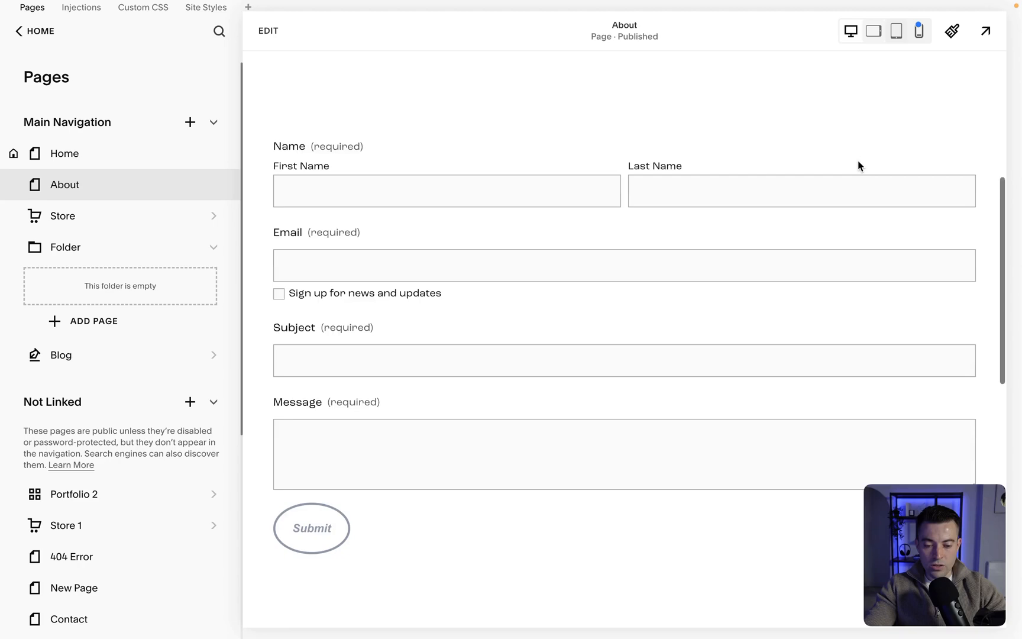
scroll("down", 3)
type("/")
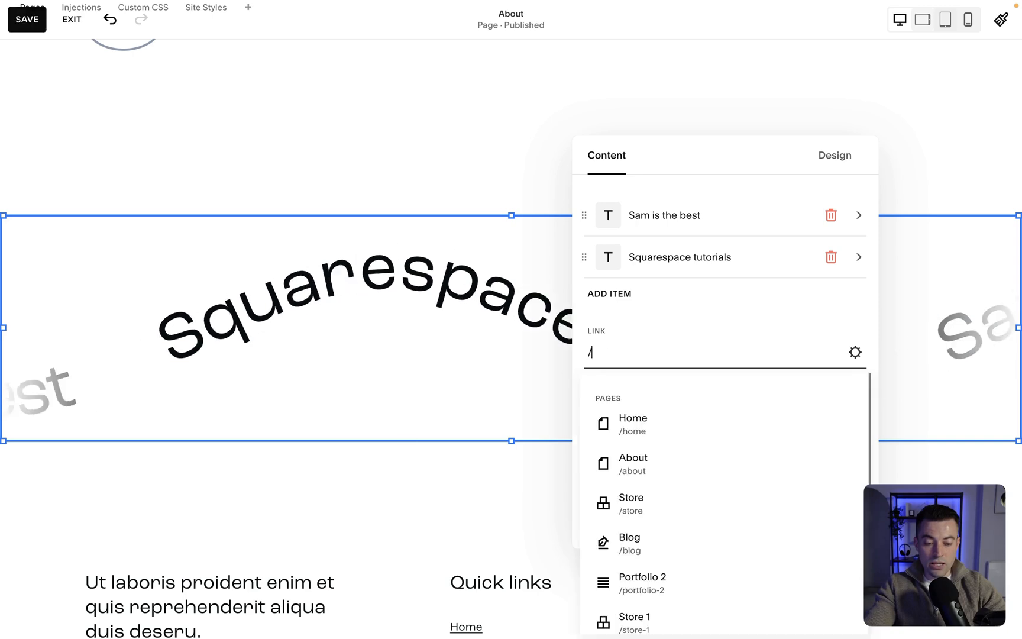
Save the About page with the scrolling block's new page link
left_click(26, 19)
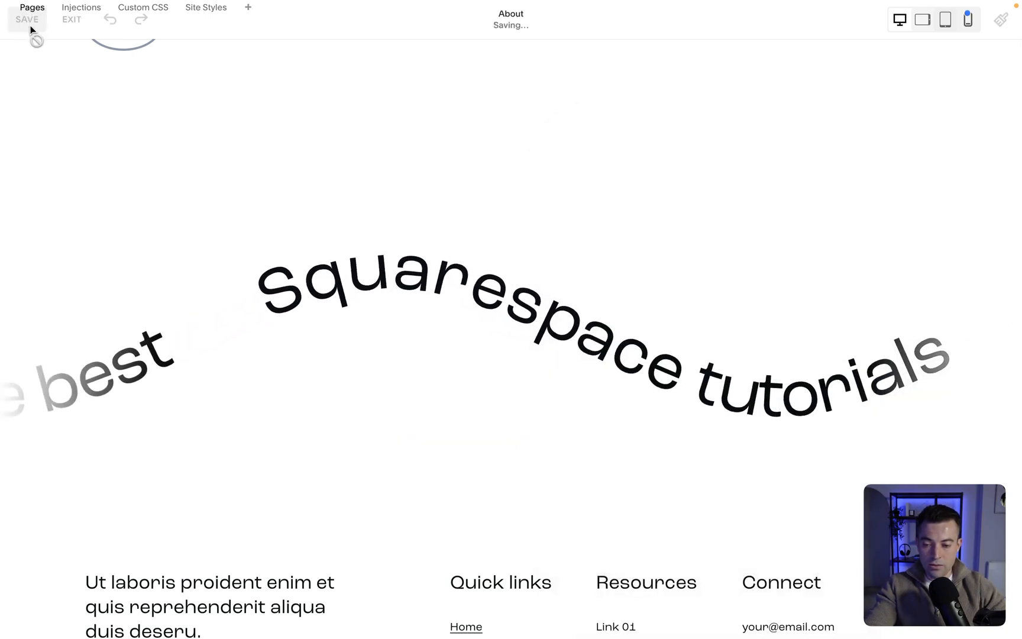